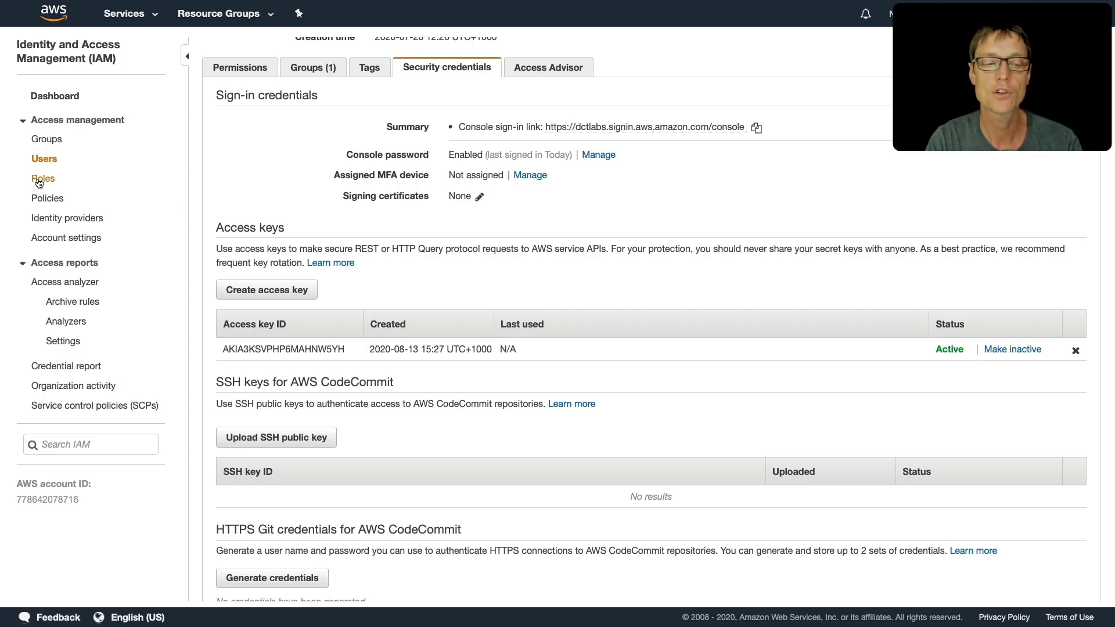
Go to the IAM Roles list and start creating a new role for EC2
{"action": "left_click", "coordinate": [43, 179]}
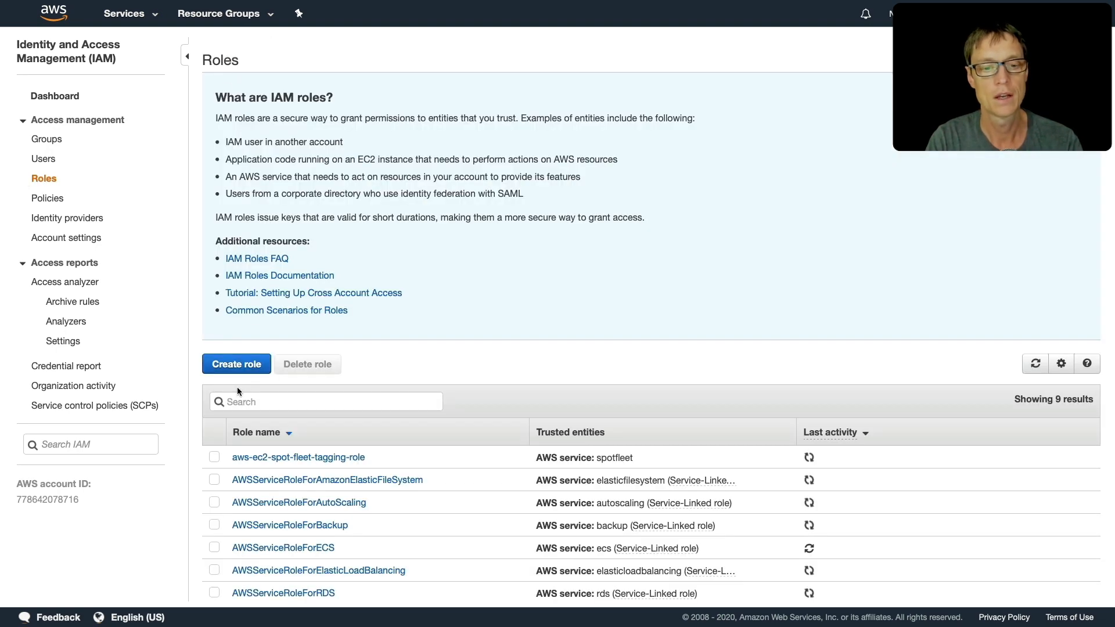
{"action": "left_click", "coordinate": [236, 363]}
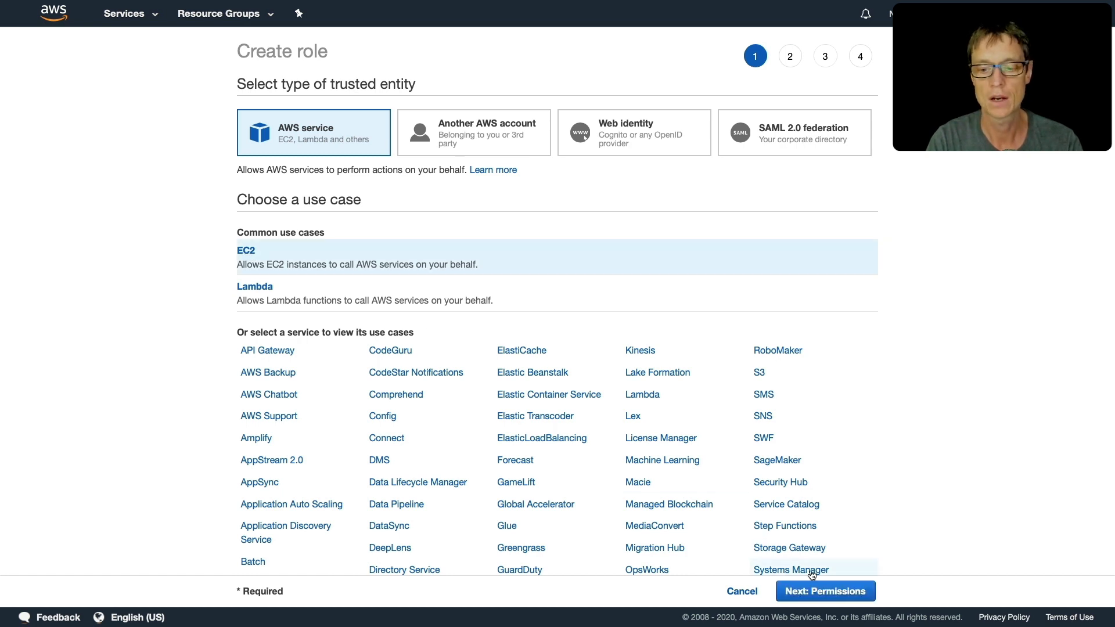
Attach the AmazonS3ReadOnlyAccess policy (search 's3') and continue through tags to review
{"action": "left_click", "coordinate": [825, 592]}
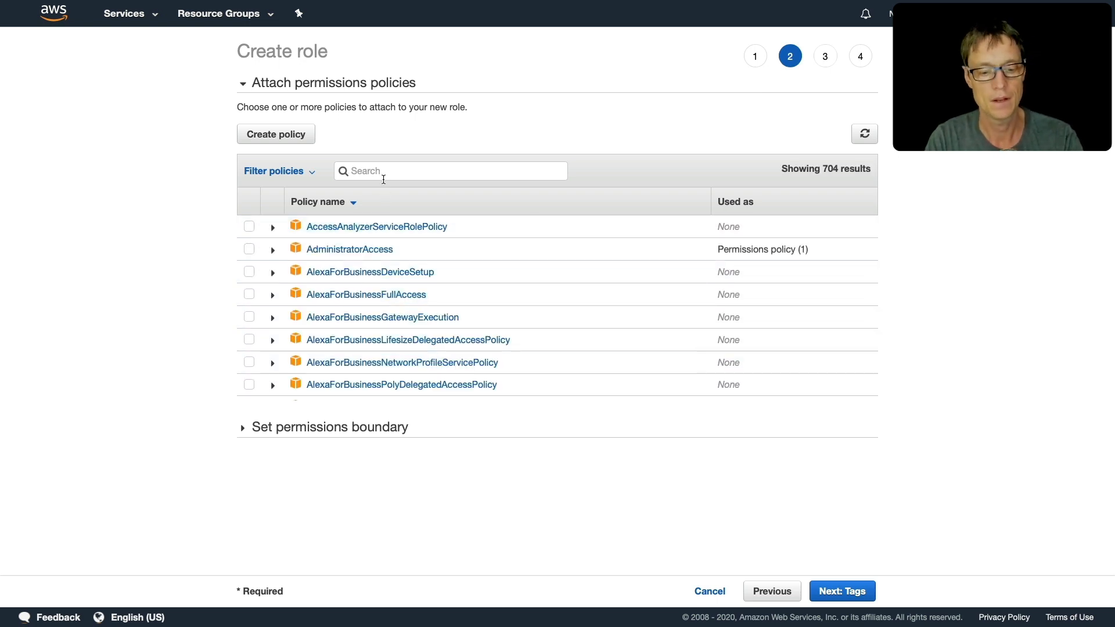
{"action": "type", "text": "s3"}
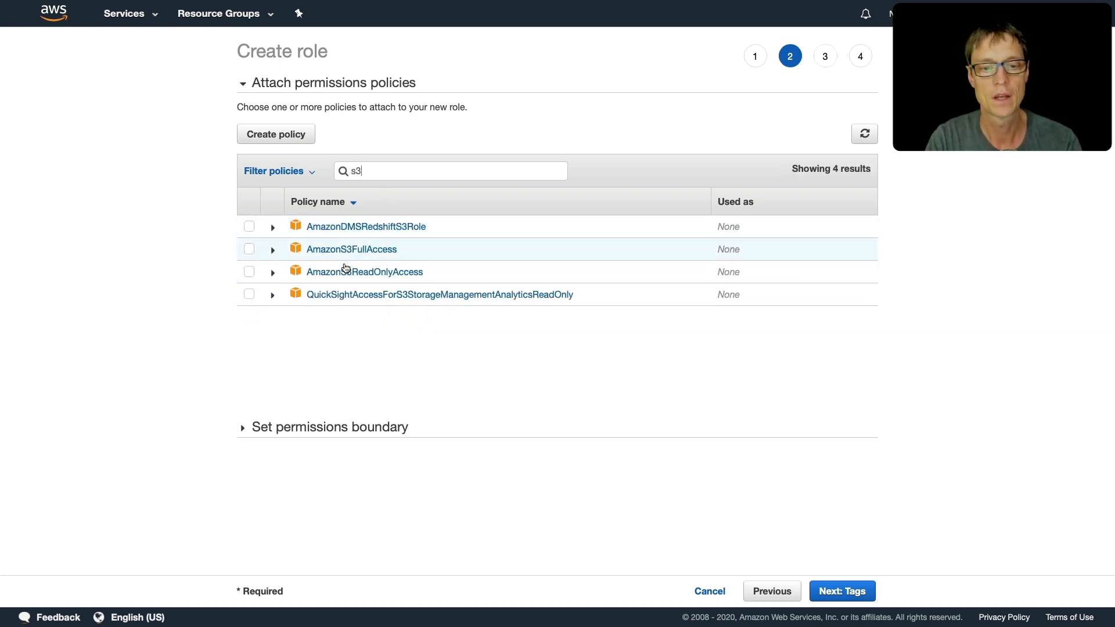
{"action": "mouse_move", "coordinate": [248, 276]}
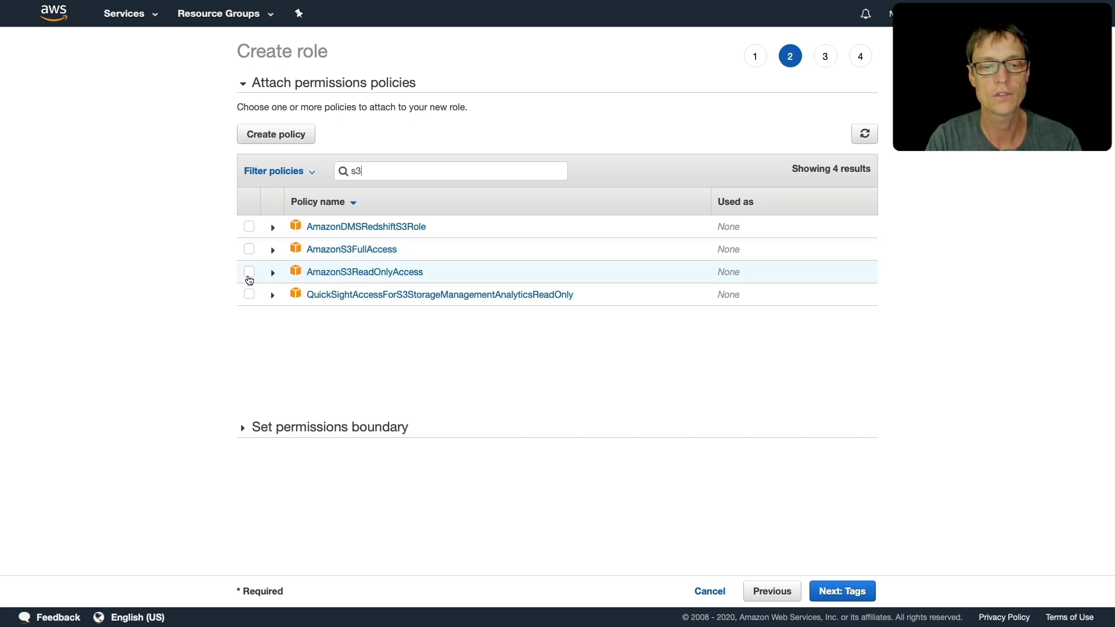
{"action": "left_click", "coordinate": [249, 272]}
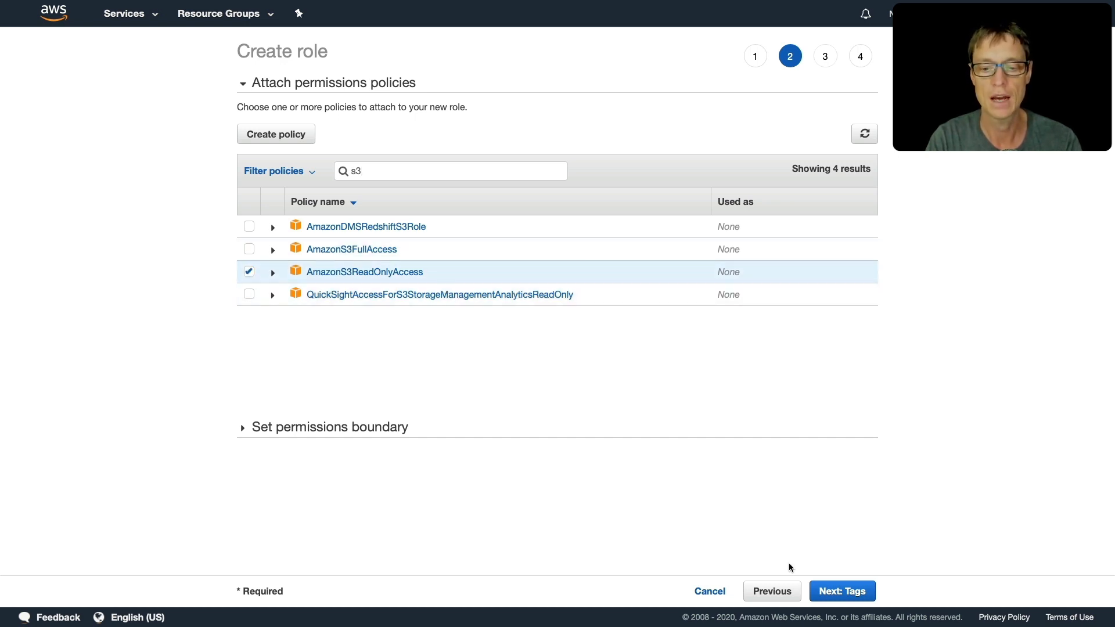
{"action": "left_click", "coordinate": [841, 592]}
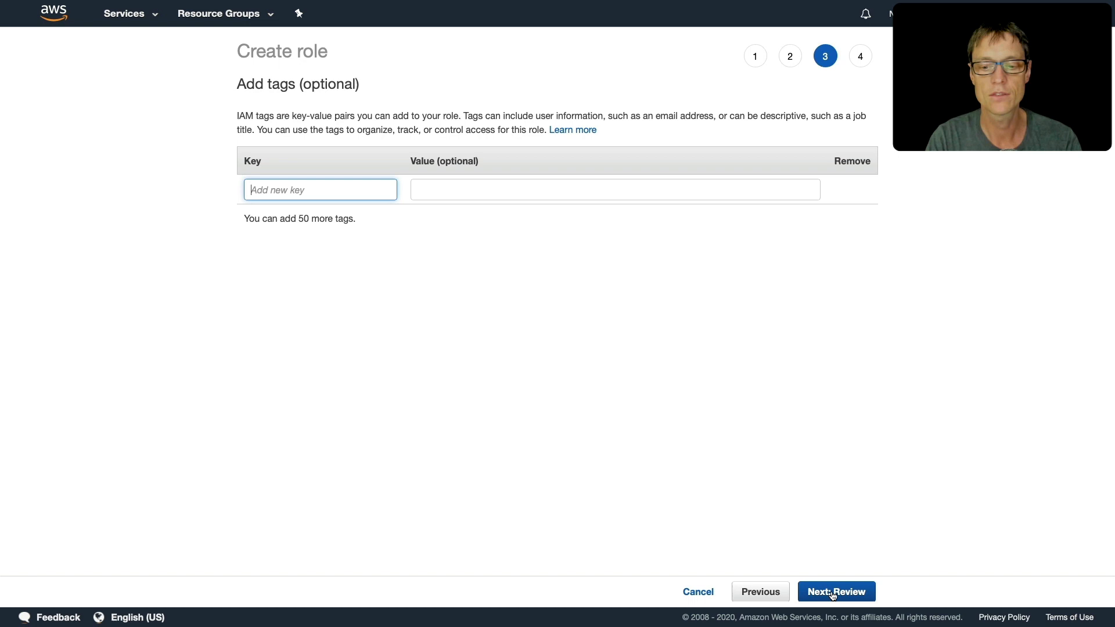
{"action": "left_click", "coordinate": [836, 591]}
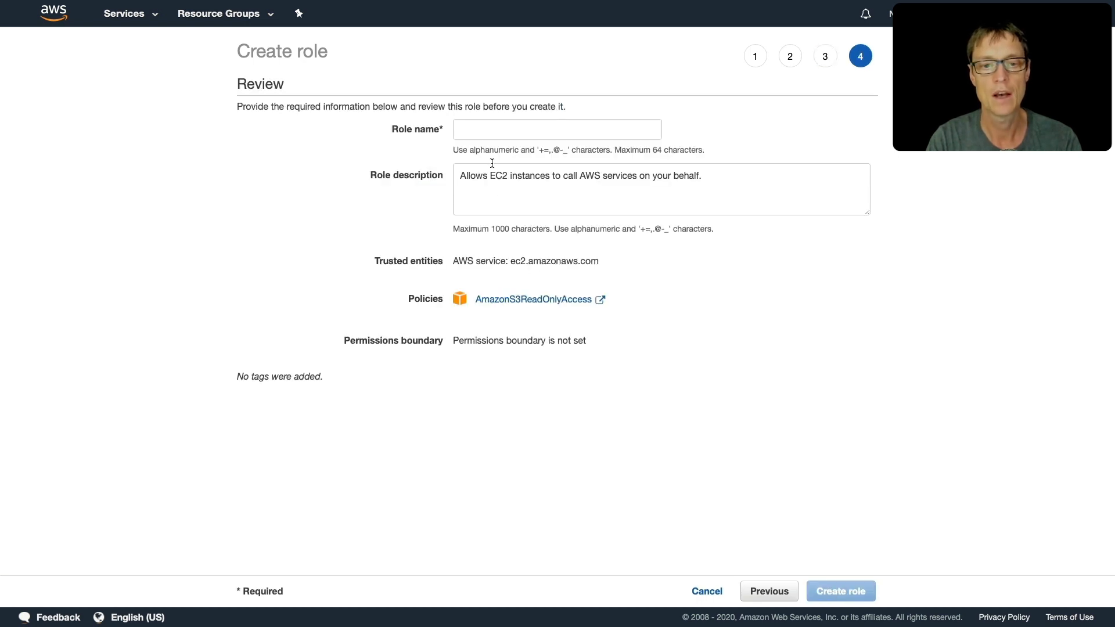
Name the role S3ReadOnly and create it
{"action": "type", "text": "S3Re"}
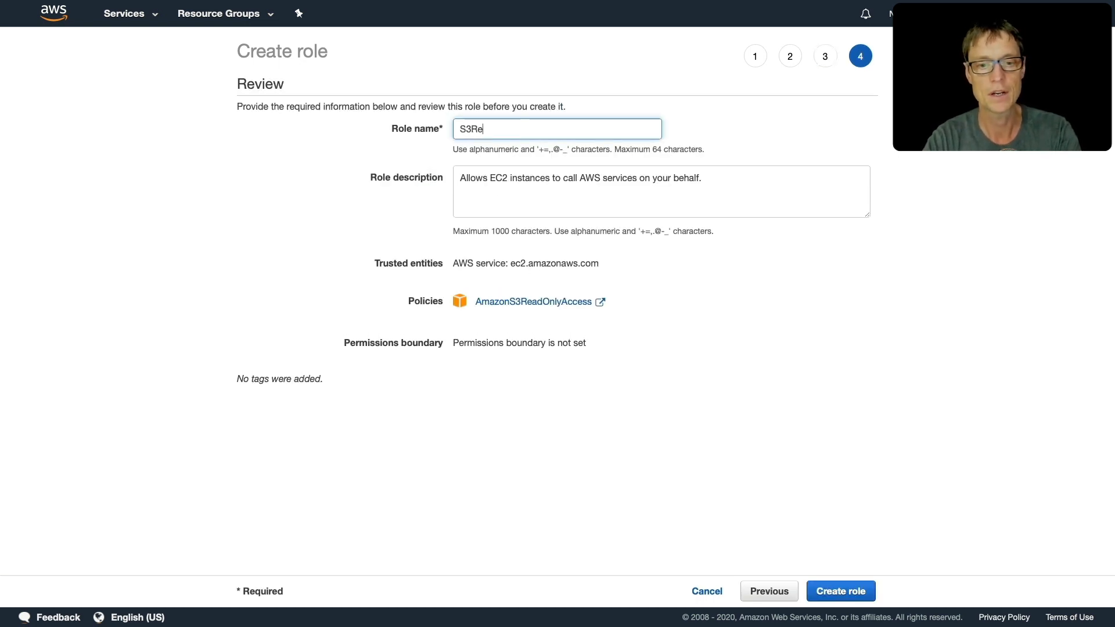
{"action": "type", "text": "adOnly"}
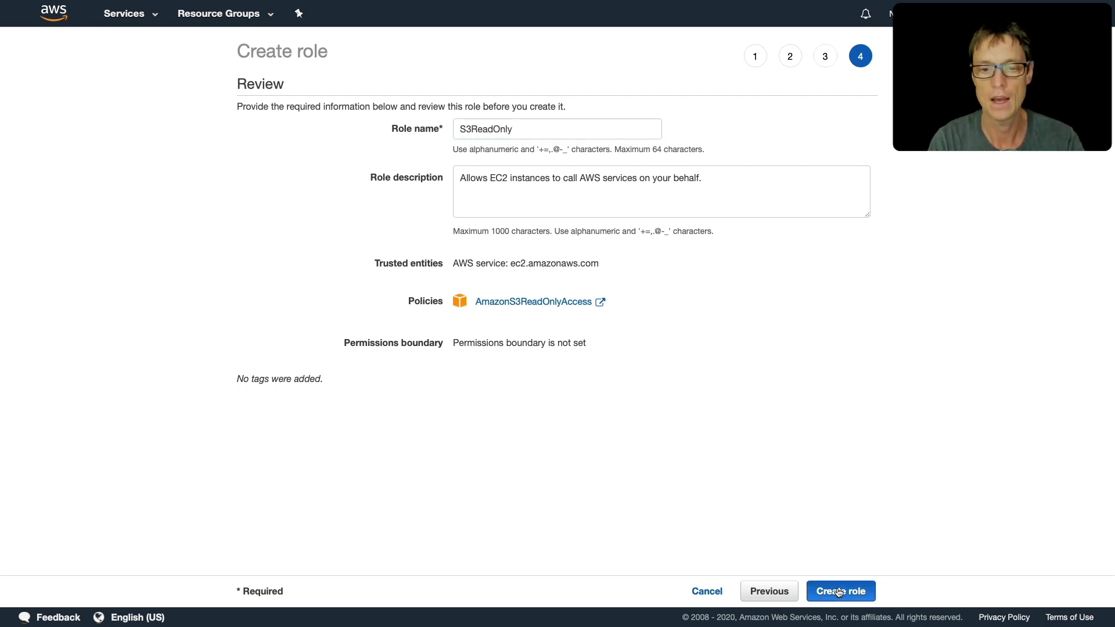
{"action": "left_click", "coordinate": [841, 591]}
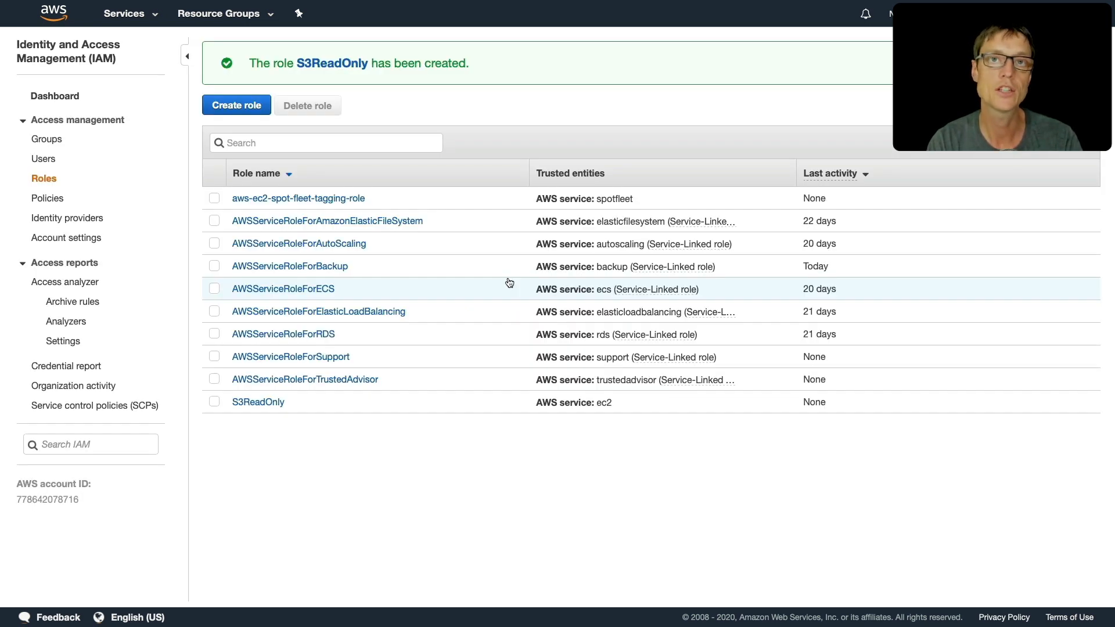
{"action": "mouse_move", "coordinate": [514, 278]}
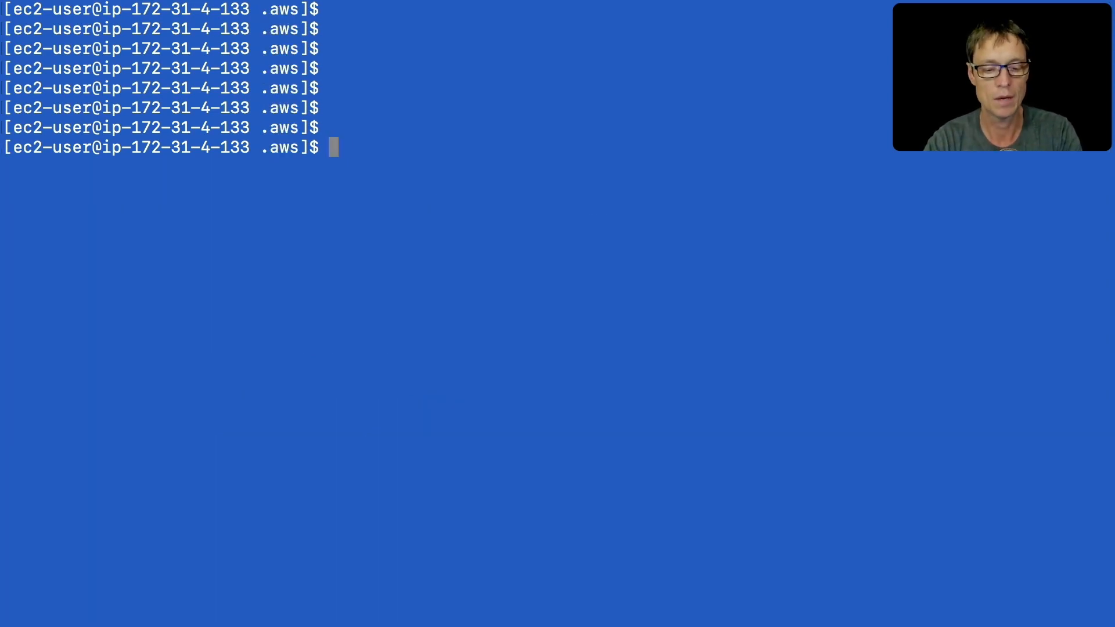
Run 'aws s3 ls' on the instance to show the 'Unable to locate credentials' error
{"action": "type", "text": "aws s3 ls"}
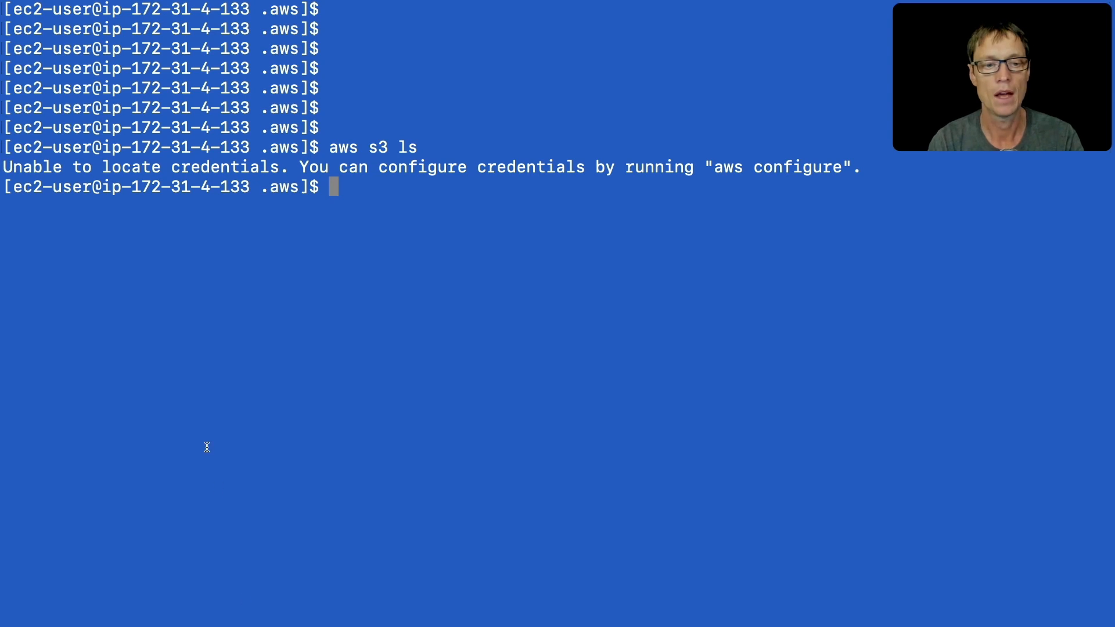
{"action": "mouse_move", "coordinate": [217, 289]}
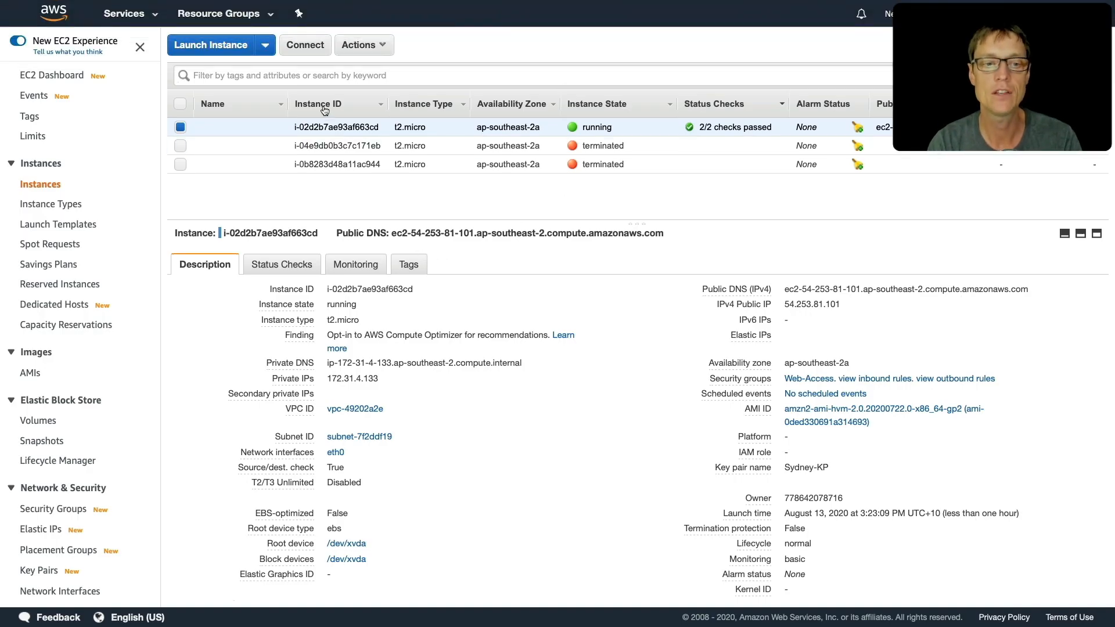
Attach the S3ReadOnly IAM role to the running instance via Actions > Instance Settings and apply it
{"action": "left_click", "coordinate": [363, 45]}
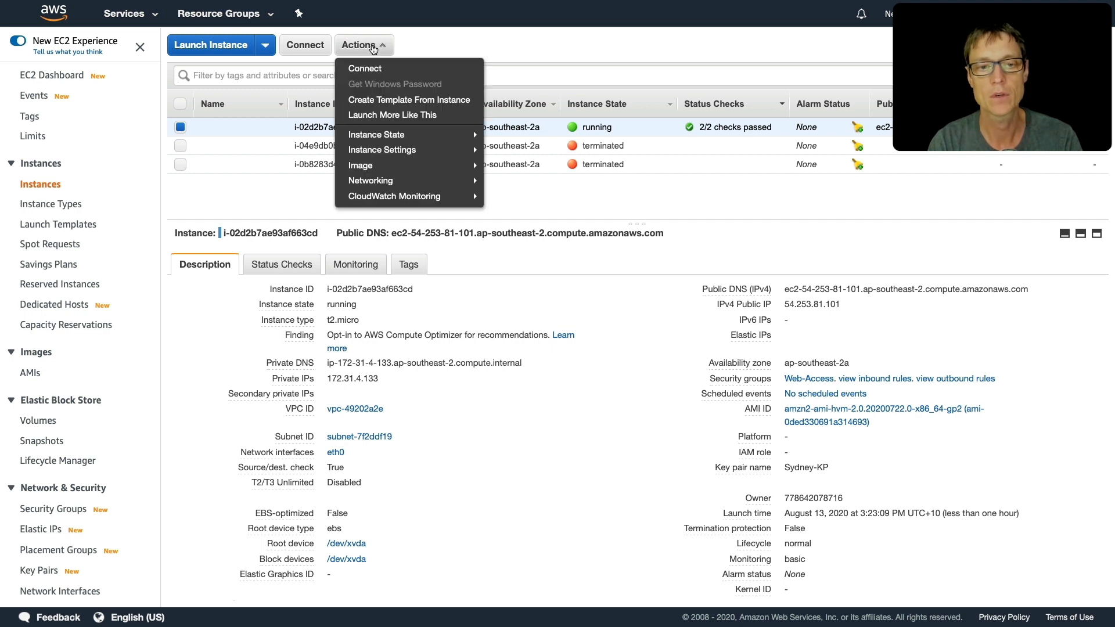
{"action": "mouse_move", "coordinate": [382, 150]}
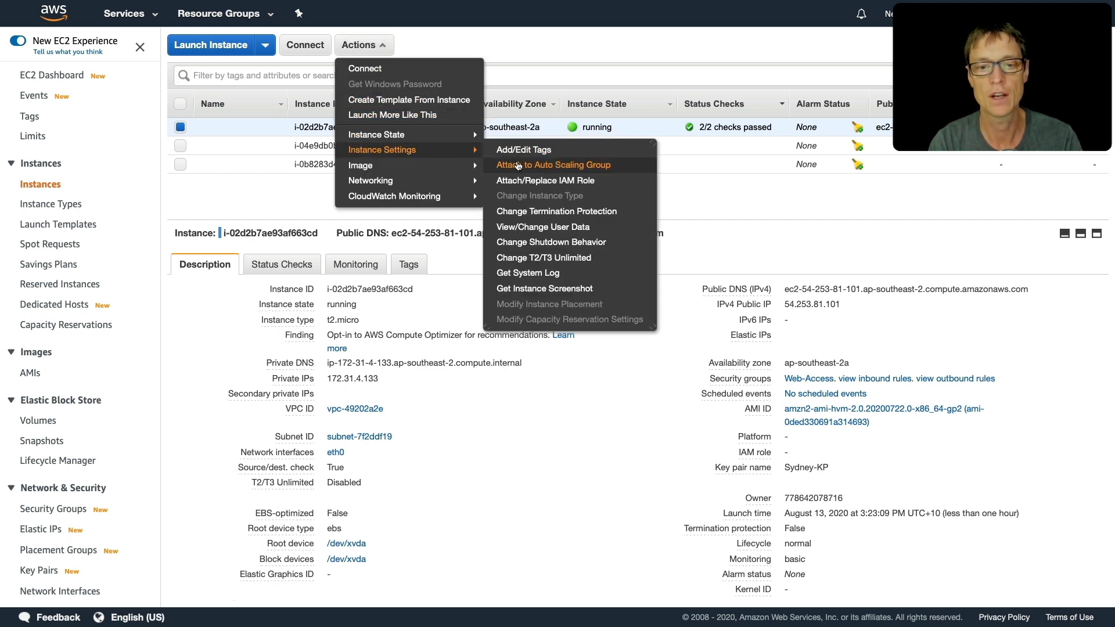
{"action": "mouse_move", "coordinate": [545, 180]}
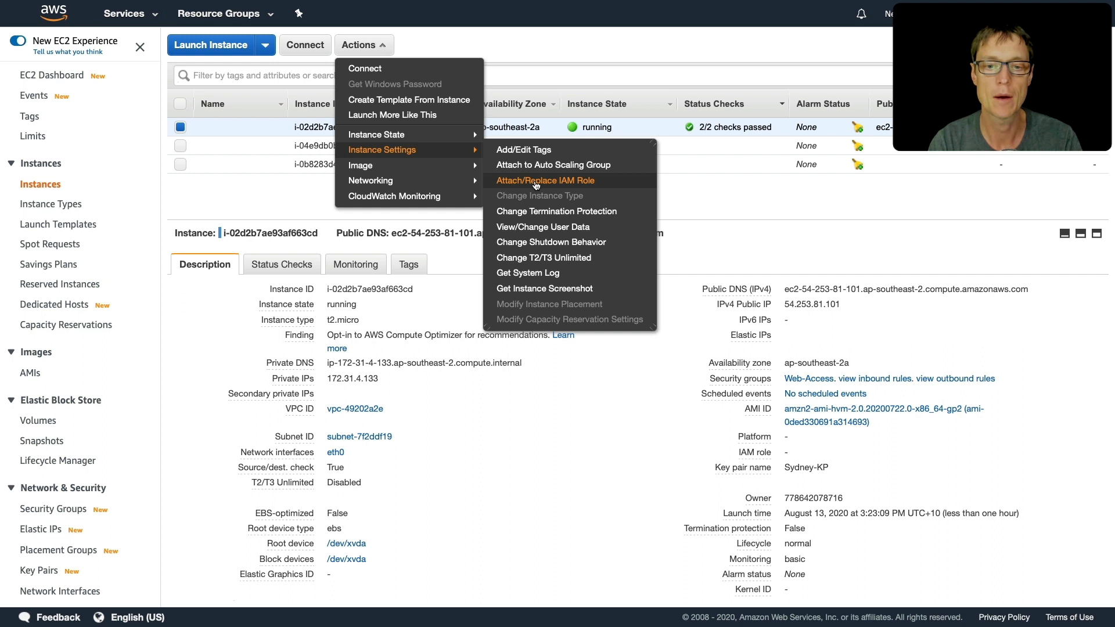
{"action": "left_click", "coordinate": [544, 180]}
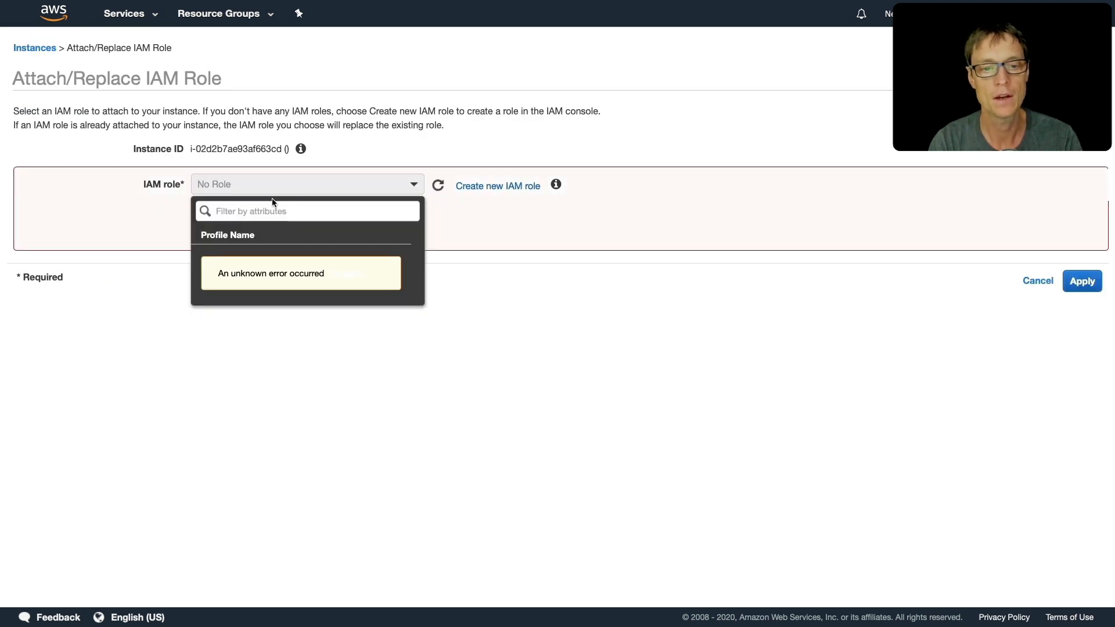
{"action": "left_click", "coordinate": [438, 185]}
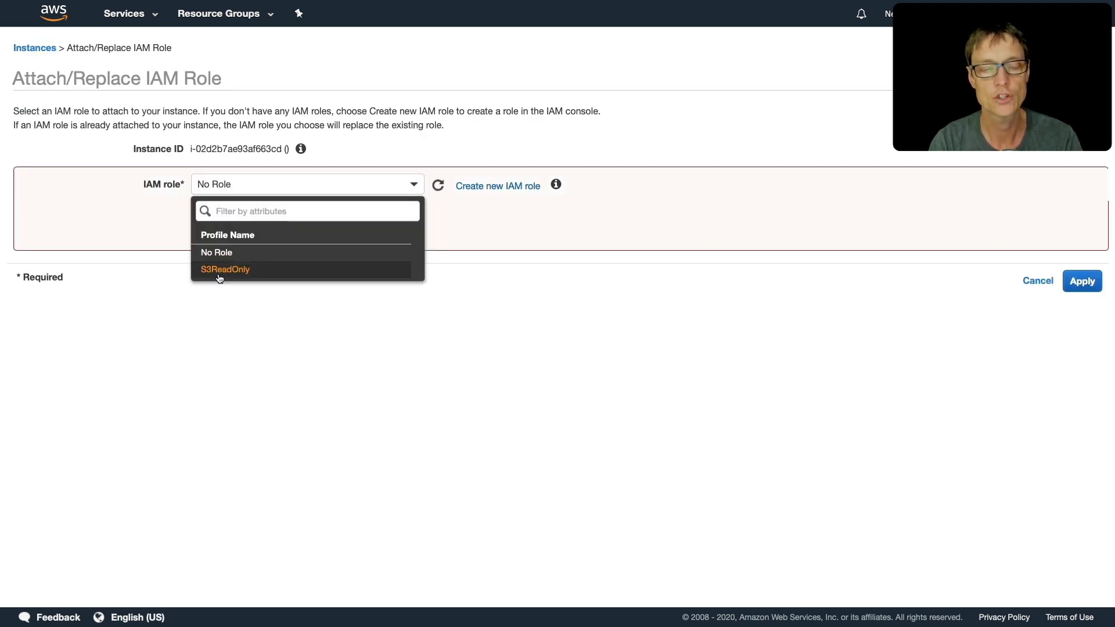
{"action": "left_click", "coordinate": [224, 268]}
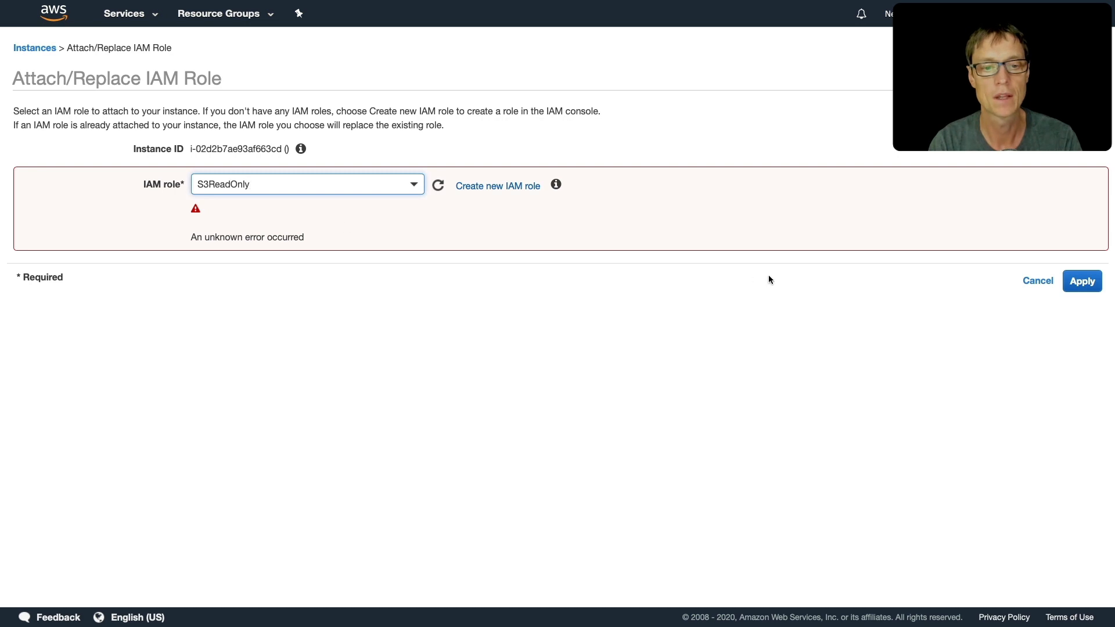
{"action": "left_click", "coordinate": [1082, 281]}
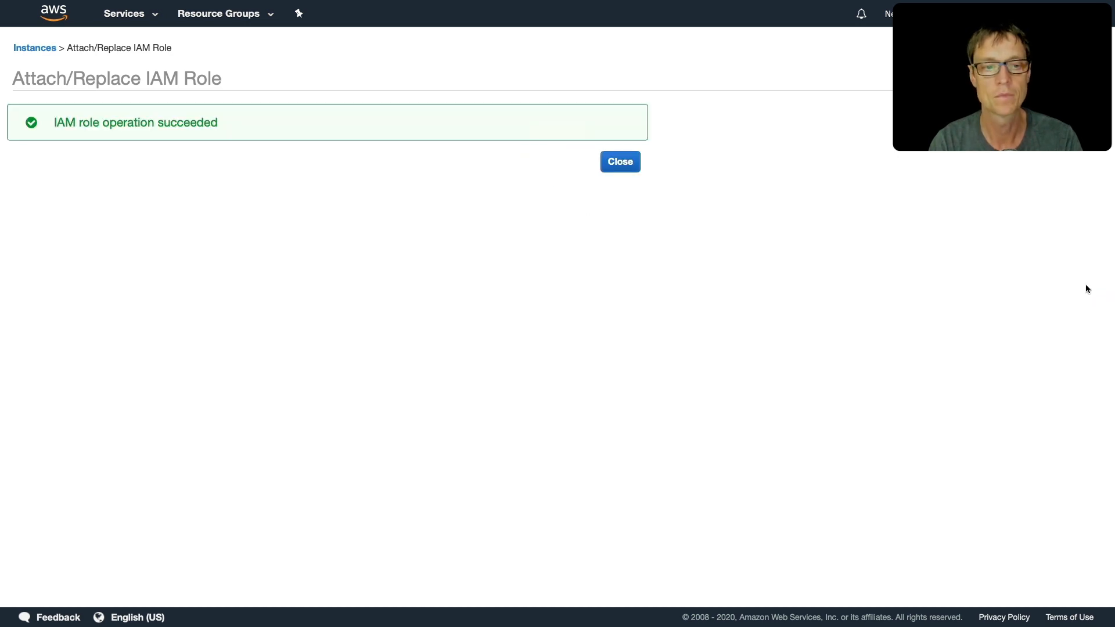
{"action": "left_click", "coordinate": [619, 161]}
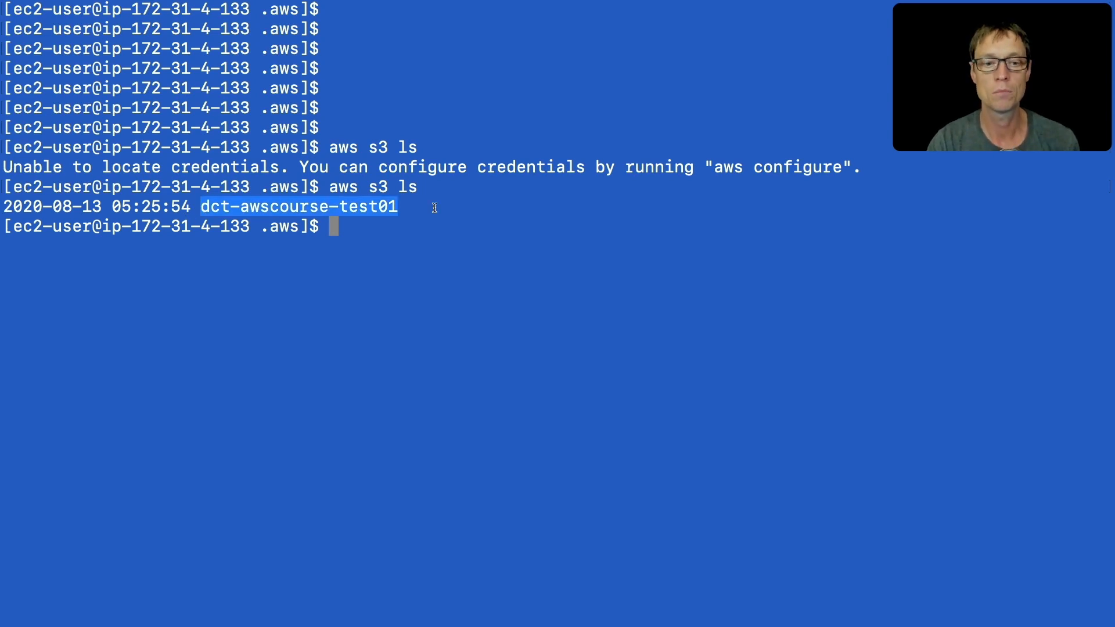
List the .aws directory to show only a config file and no credentials file exists
{"action": "type", "text": "ls"}
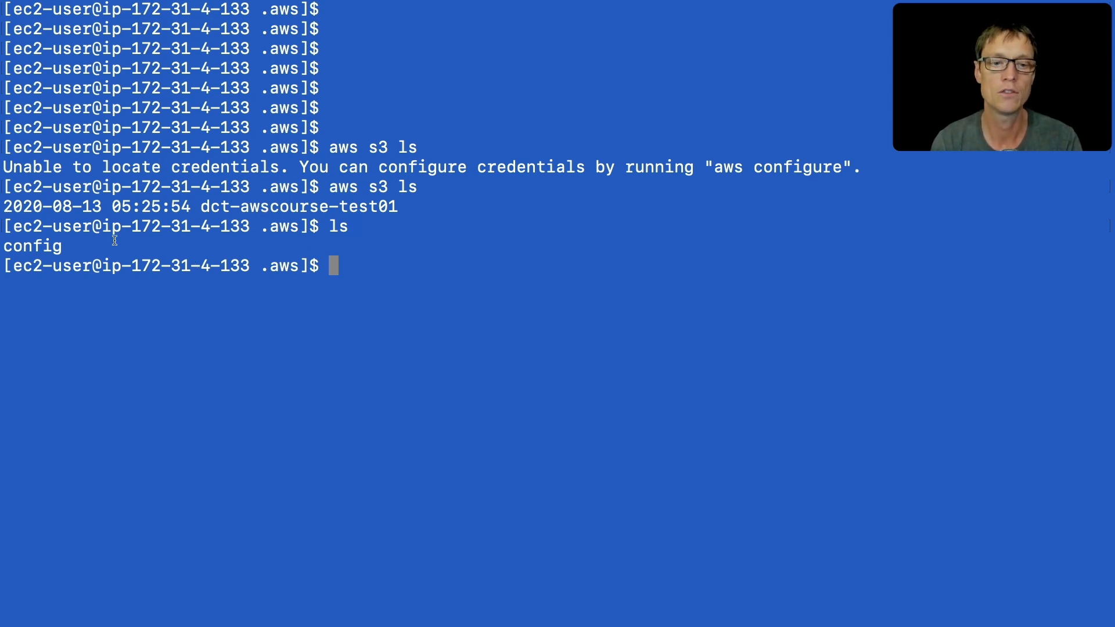
{"action": "mouse_move", "coordinate": [168, 240]}
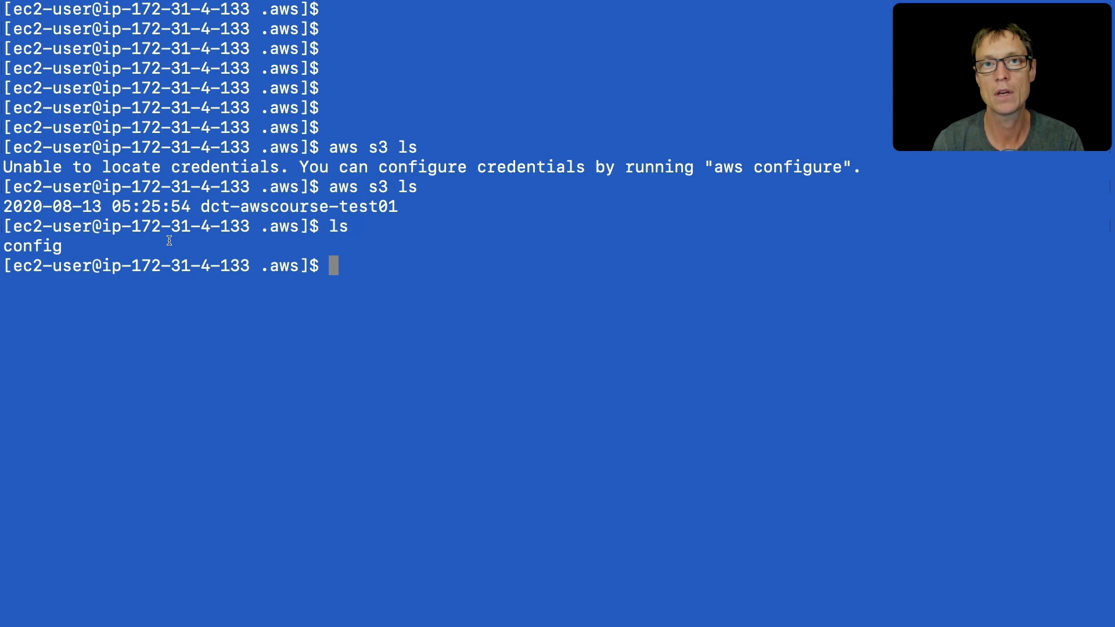